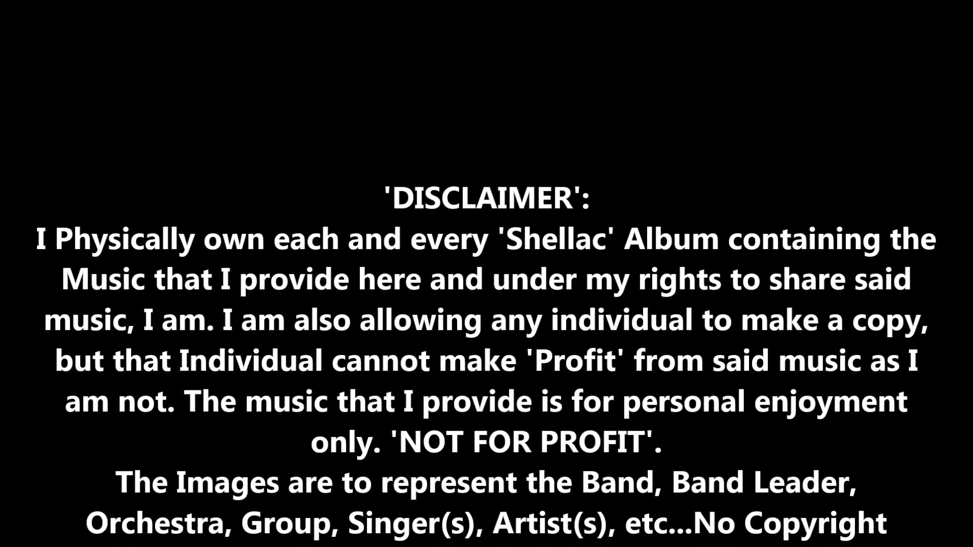
scroll(up, 3)
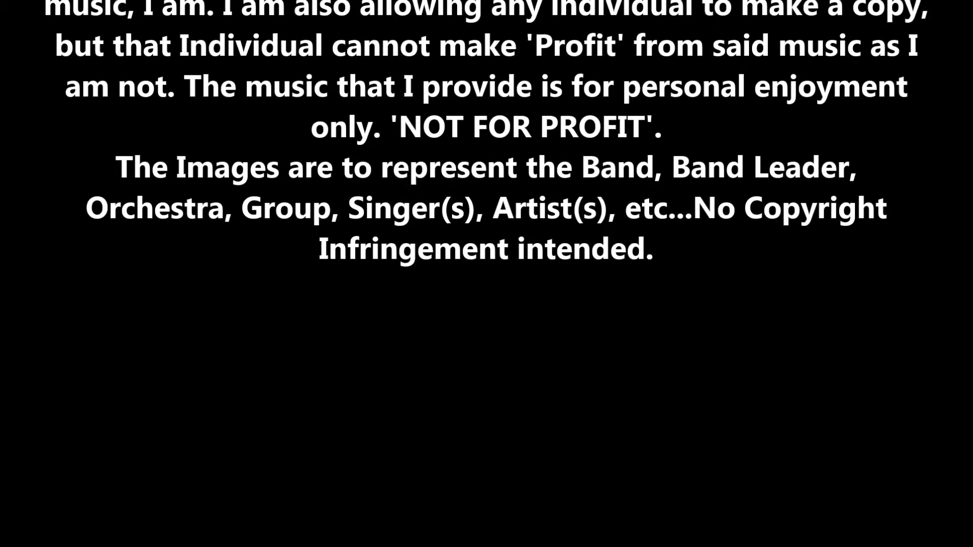
scroll(down, 3)
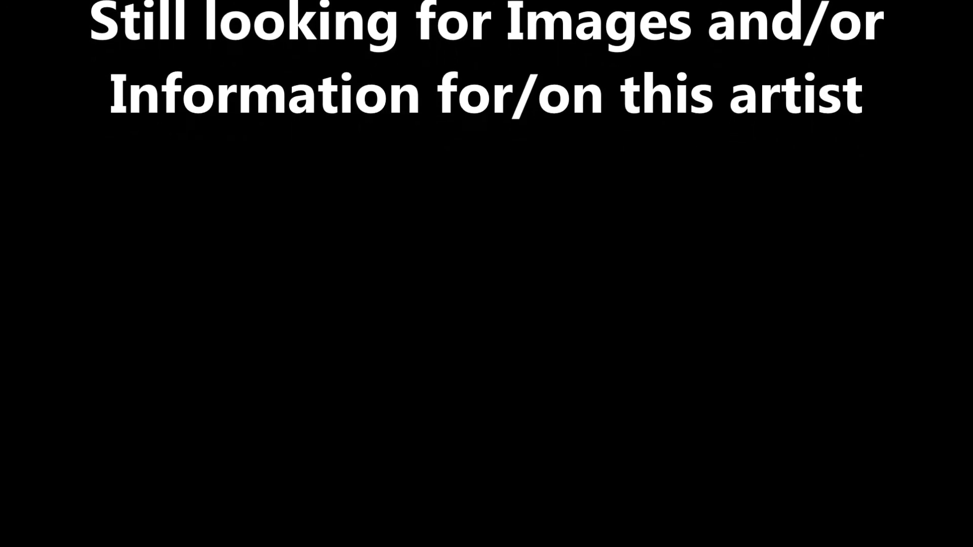
scroll(down, 3)
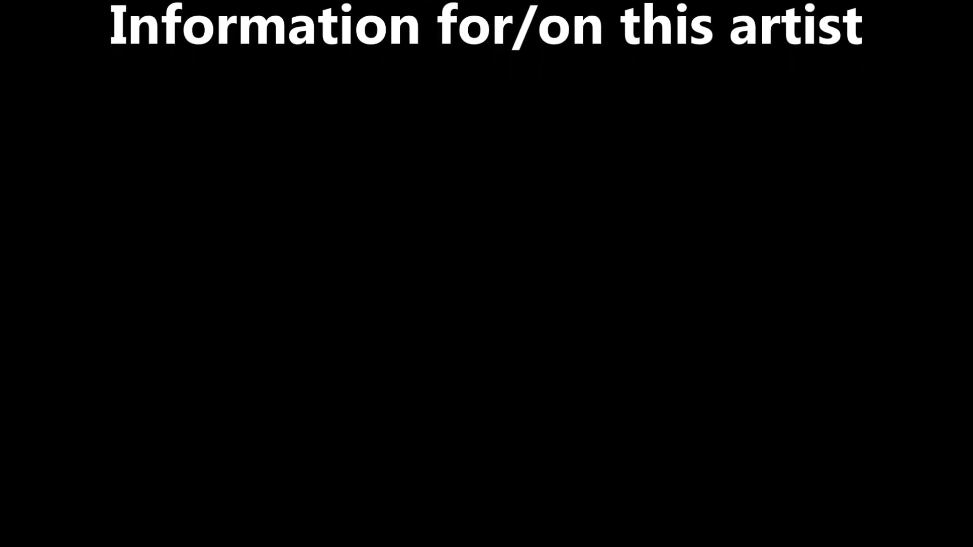
scroll(down, 3)
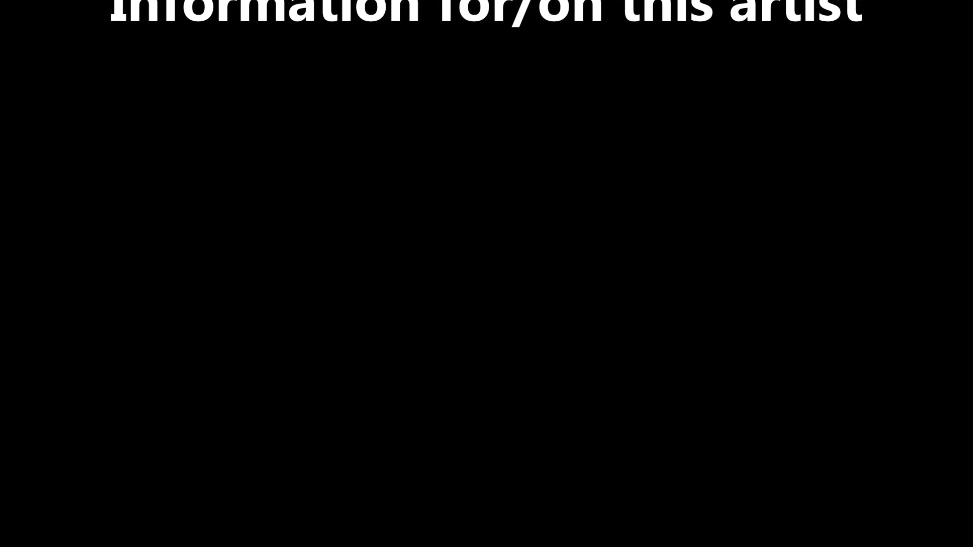